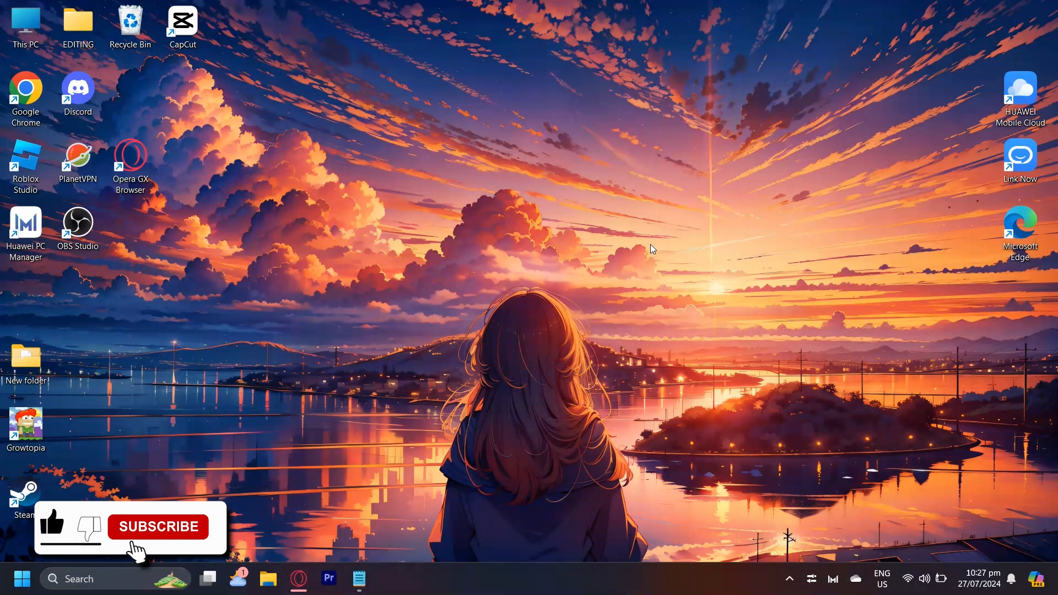
Step: Search 'windows powershell' from the taskbar and launch it via Run as administrator
left_click(157, 527)
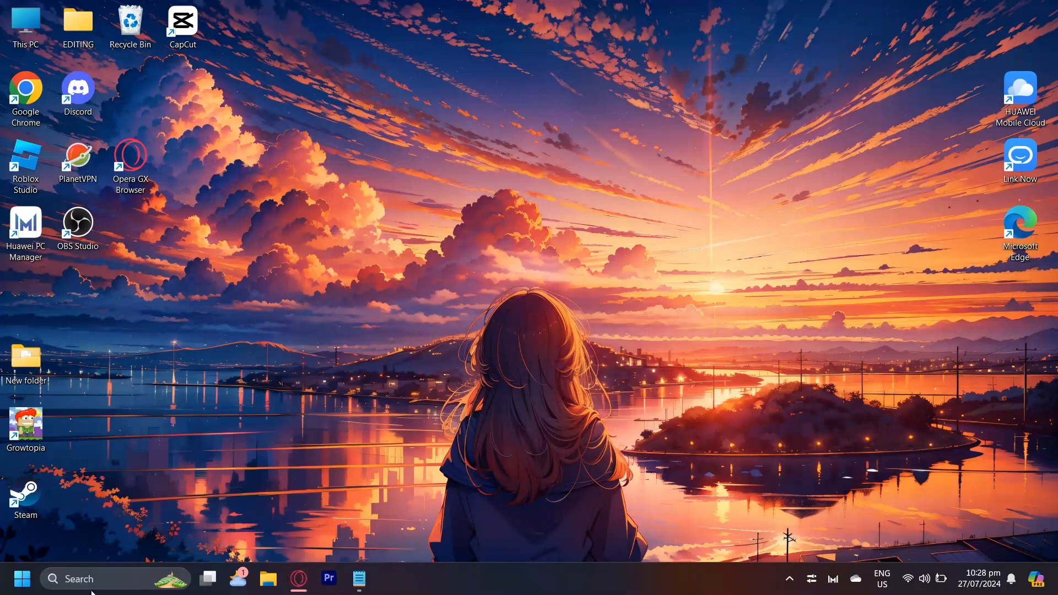
mouse_move(79, 579)
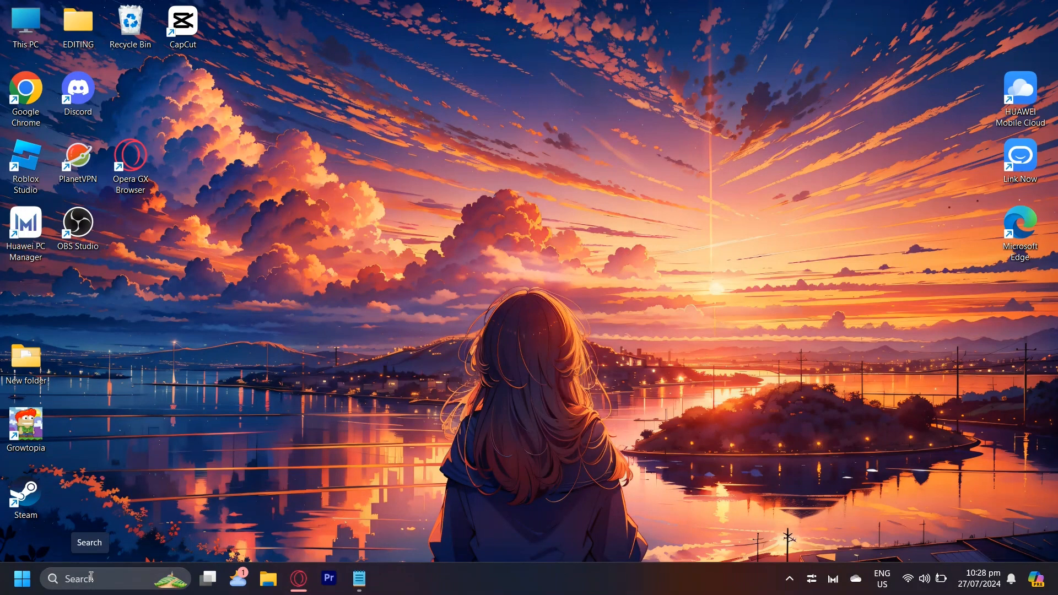
left_click(81, 578)
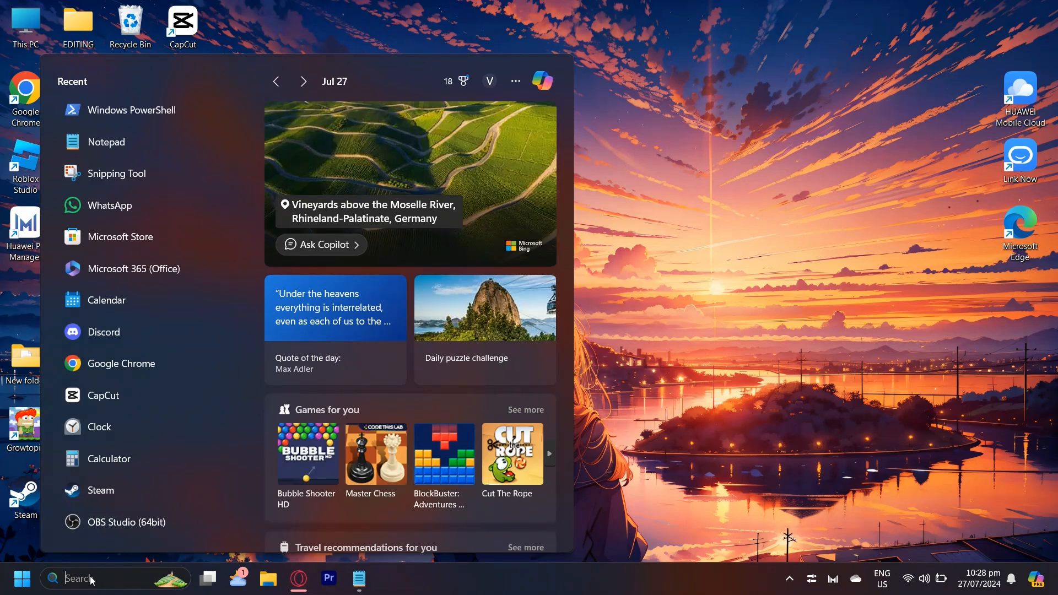
type("windows powershell")
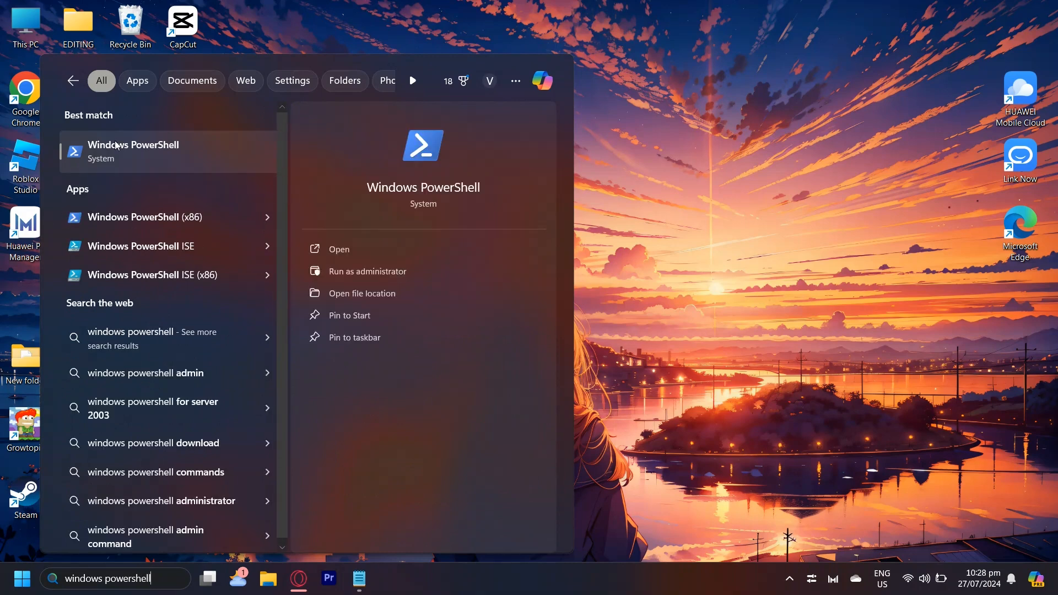
right_click(133, 151)
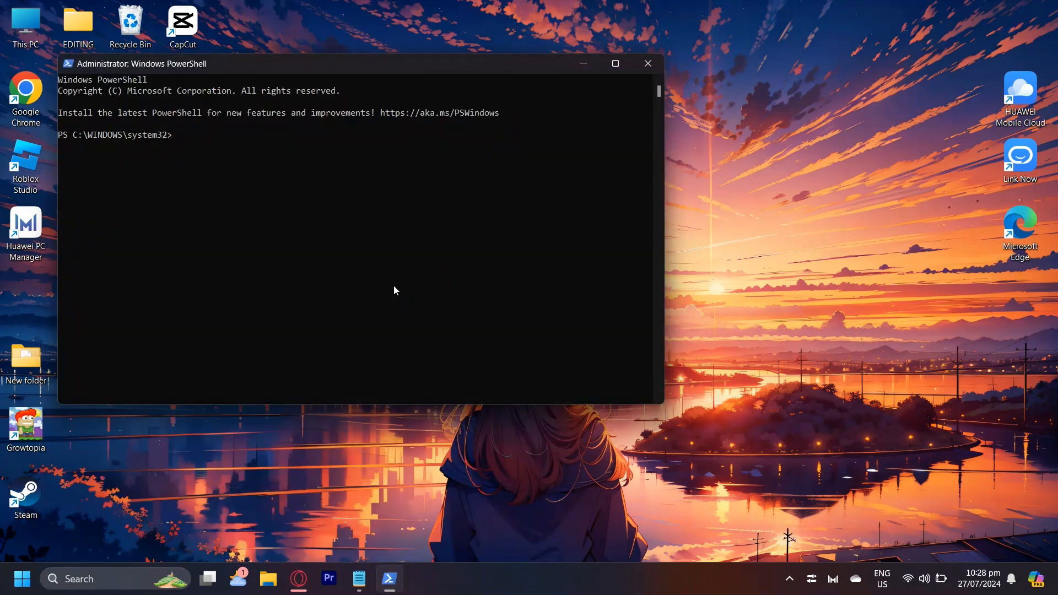
mouse_move(215, 155)
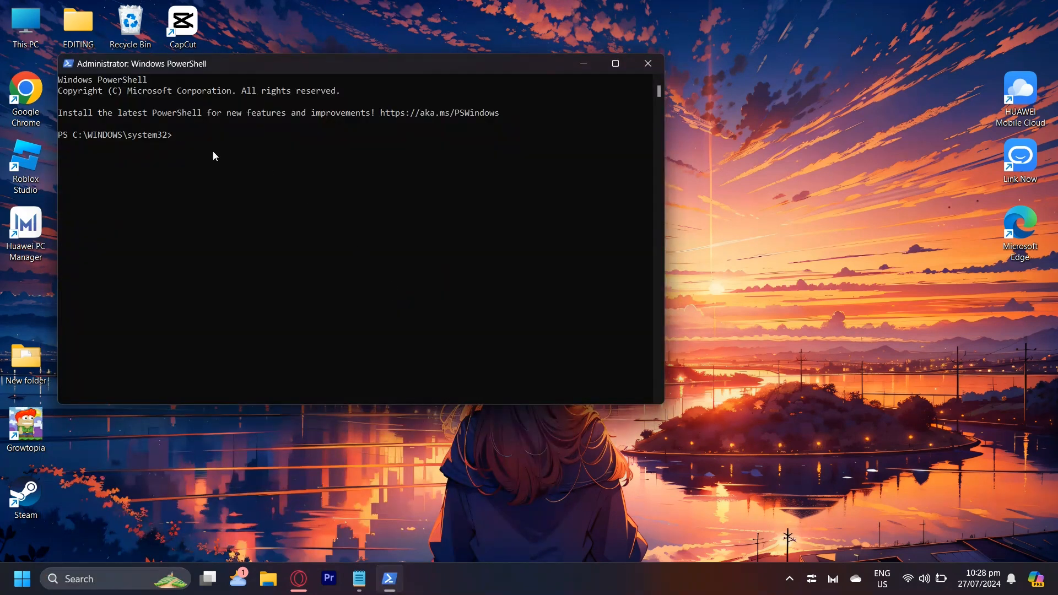
mouse_move(266, 136)
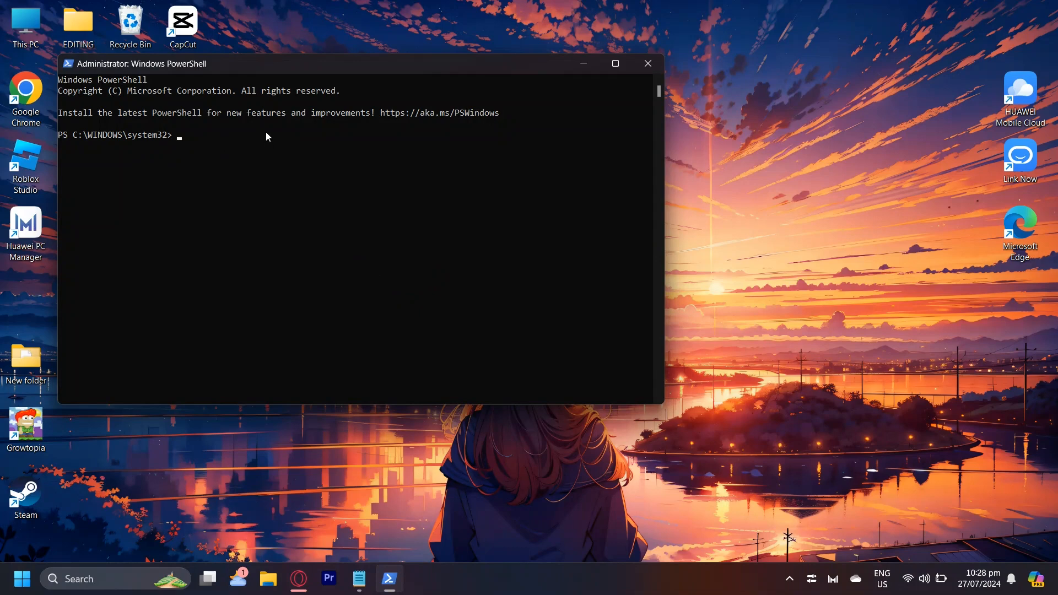
mouse_move(345, 91)
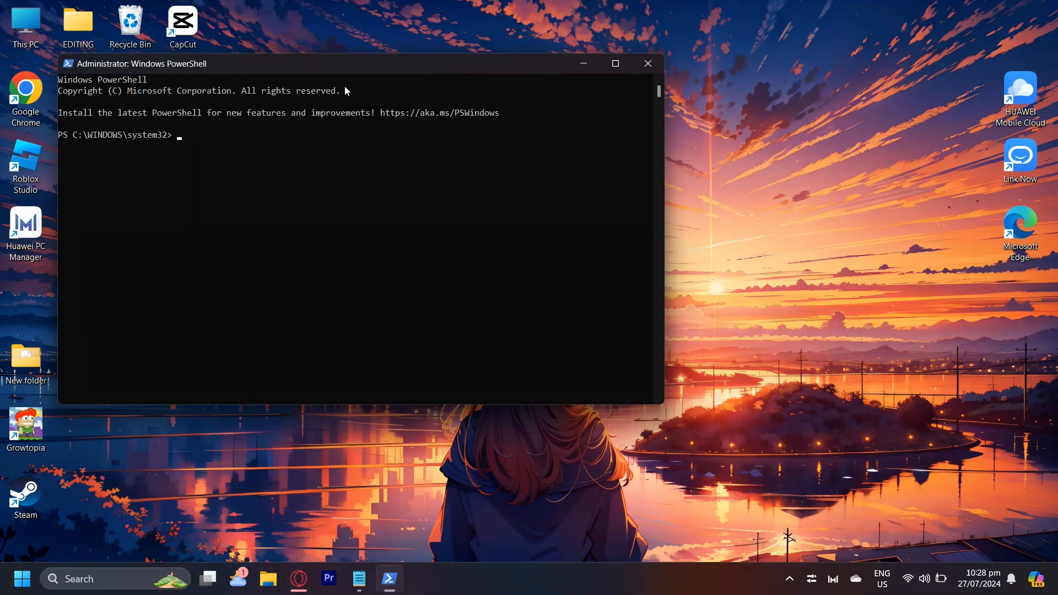
mouse_move(130, 153)
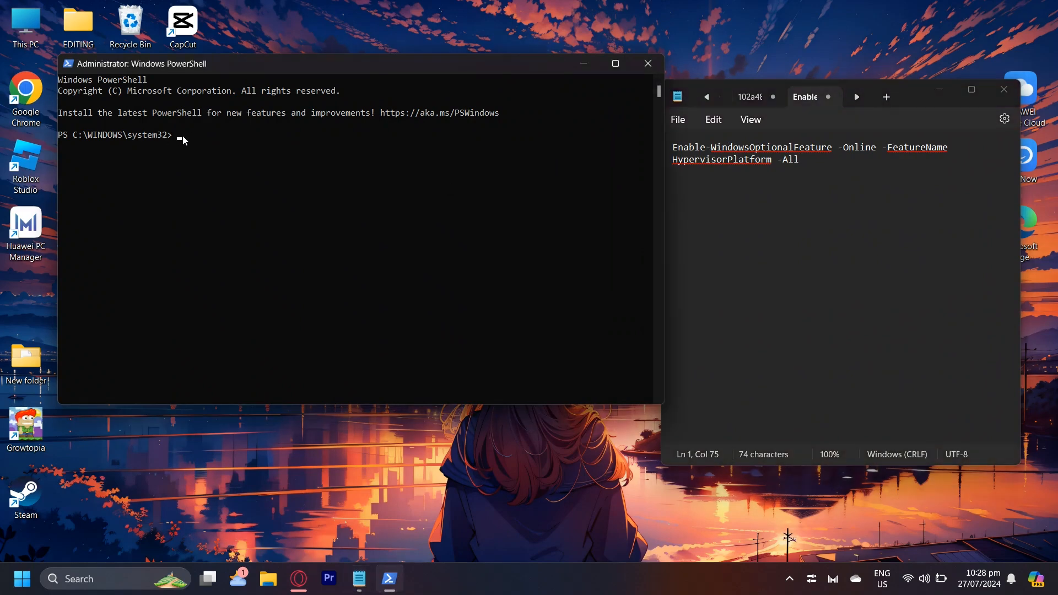
Step: Run Enable-WindowsOptionalFeature -Online -FeatureName HypervisorPlatform -All in the admin console
left_click(795, 160)
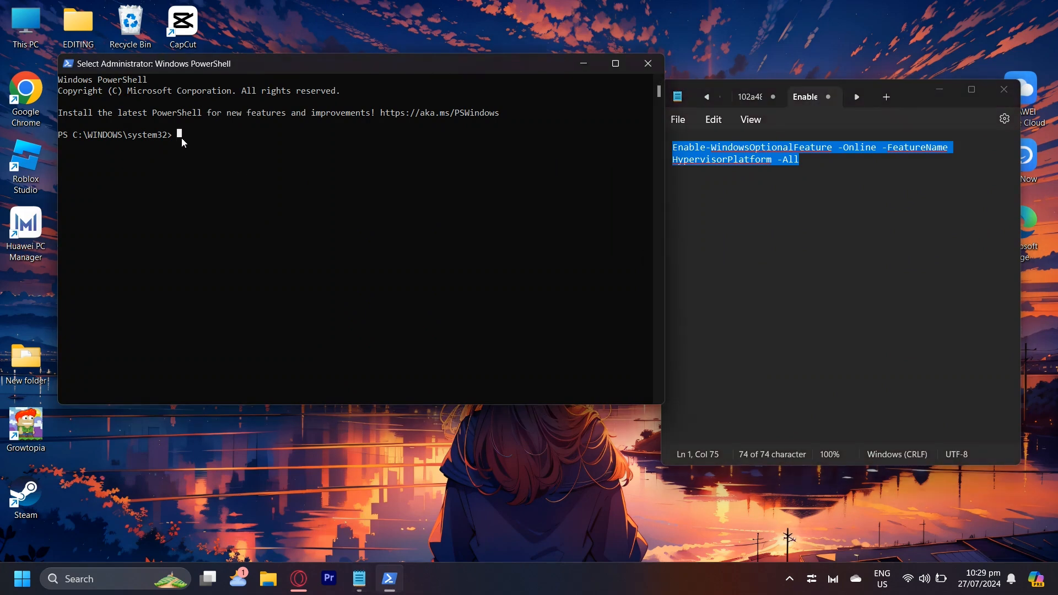
type("Enable-WindowsOptionalFeature -Online -FeatureName HypervisorPlatform -All")
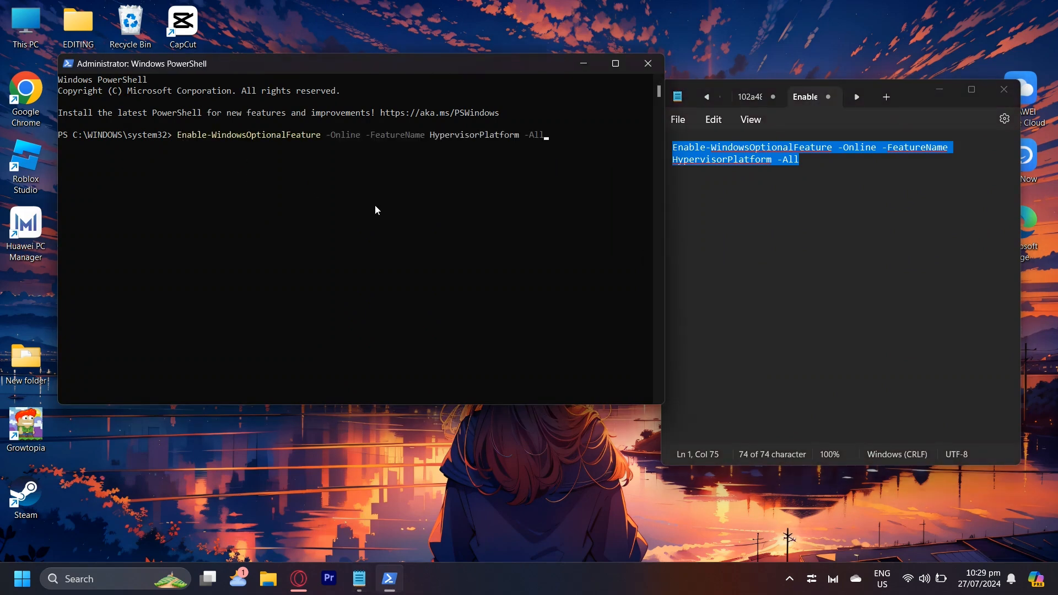
key("Enter")
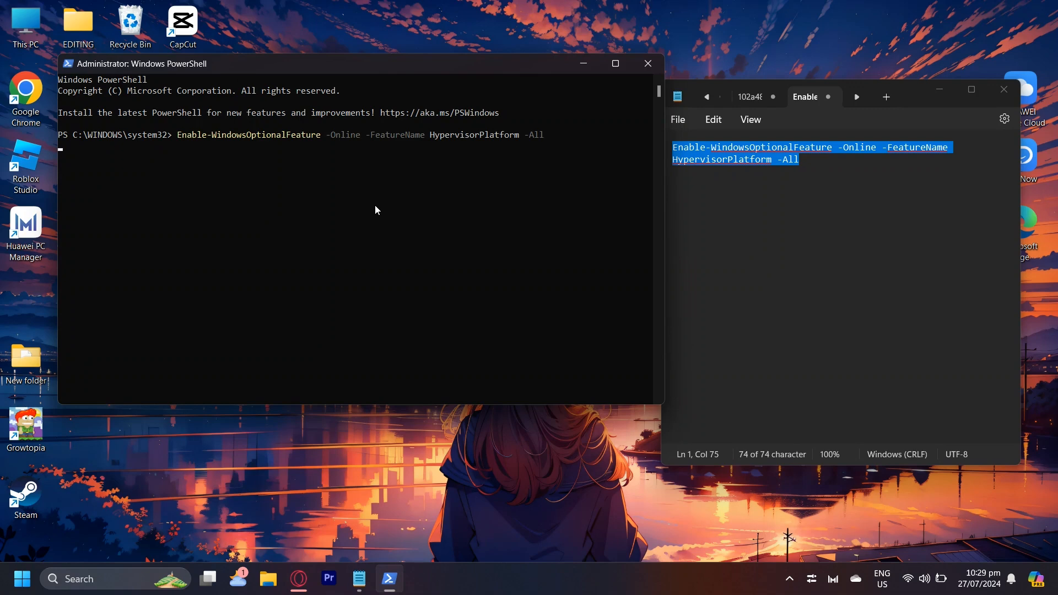